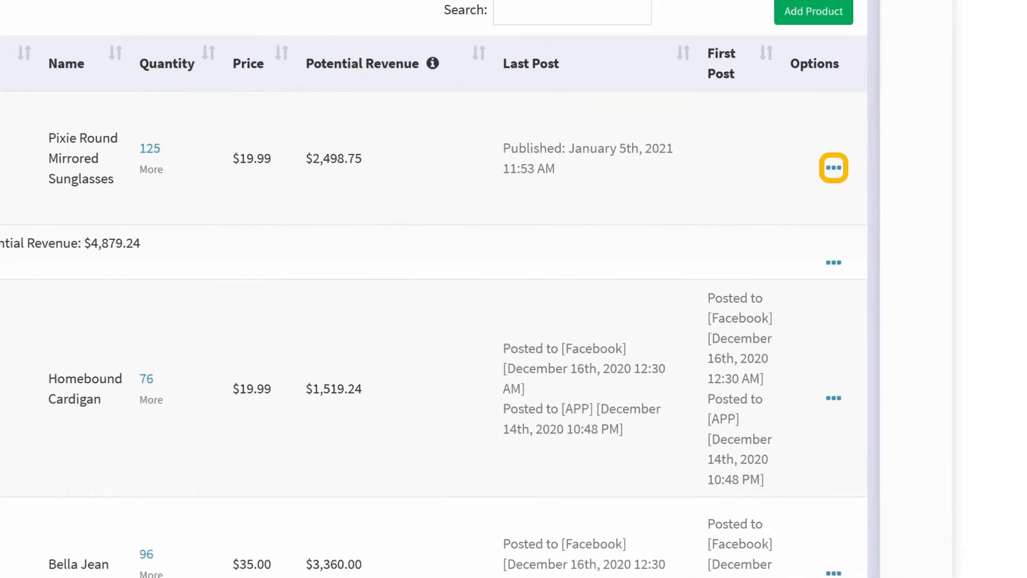
Step: Post the Pixie Round Mirrored Sunglasses to Facebook from the product's Options menu
left_click(833, 167)
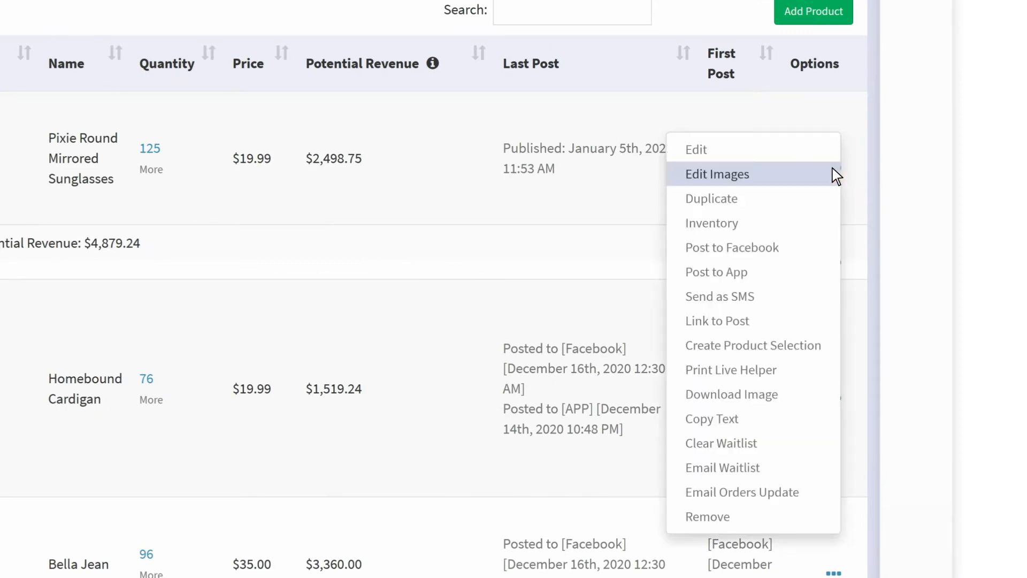
mouse_move(822, 248)
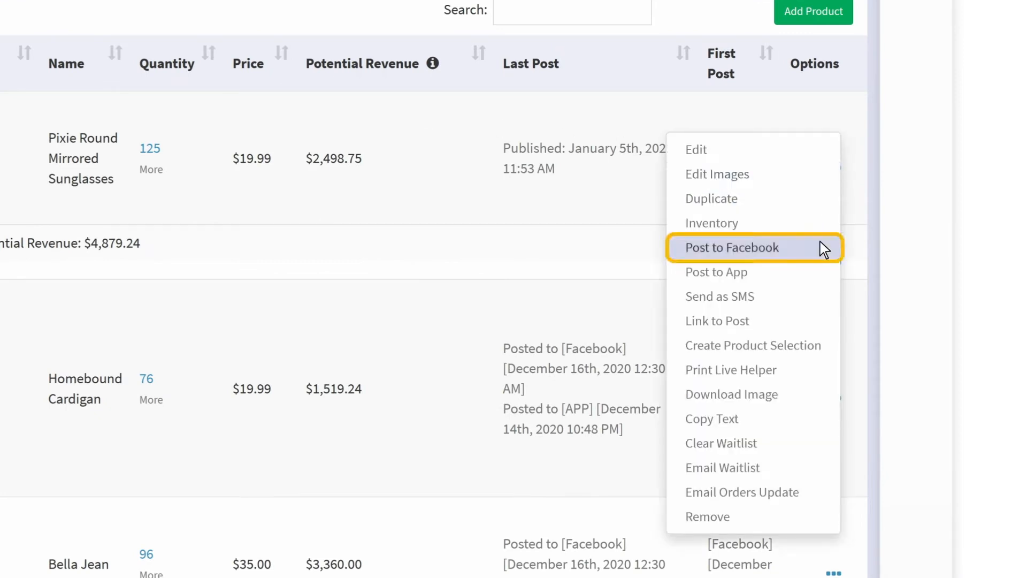
left_click(731, 247)
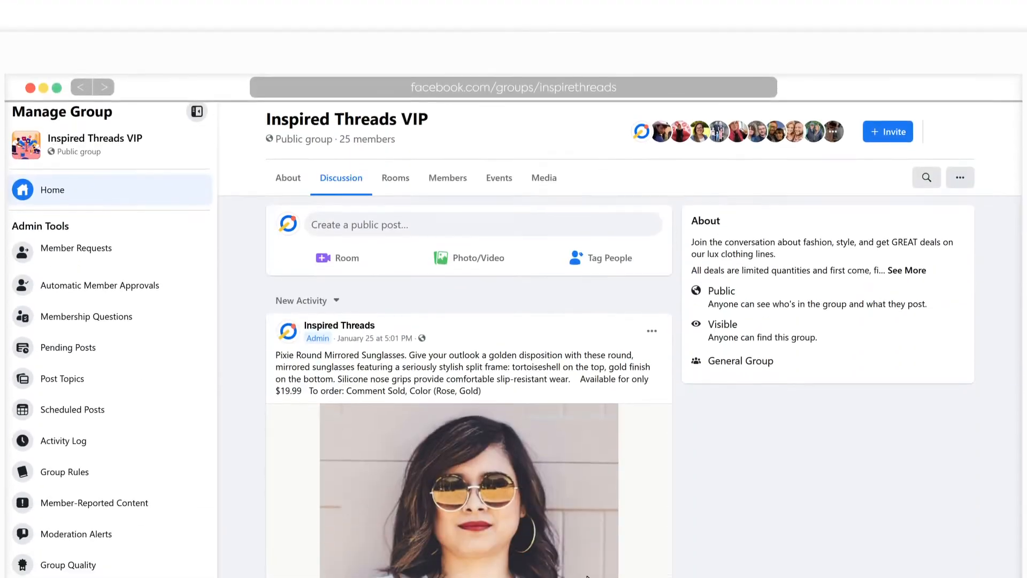
Step: Publish the prefilled sunglasses description and photo to the Inspired Threads VIP group
scroll("down", 3)
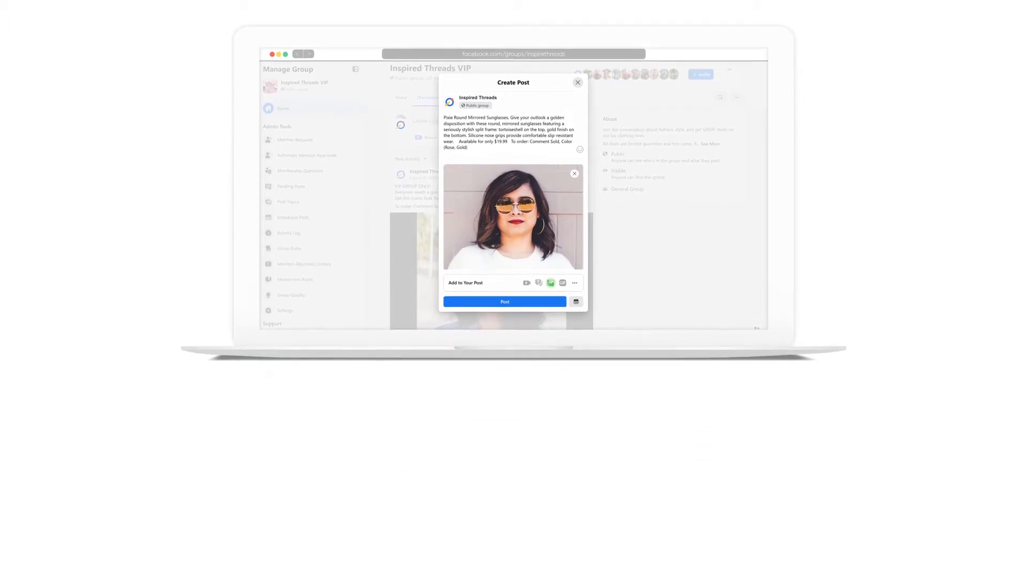
left_click(577, 82)
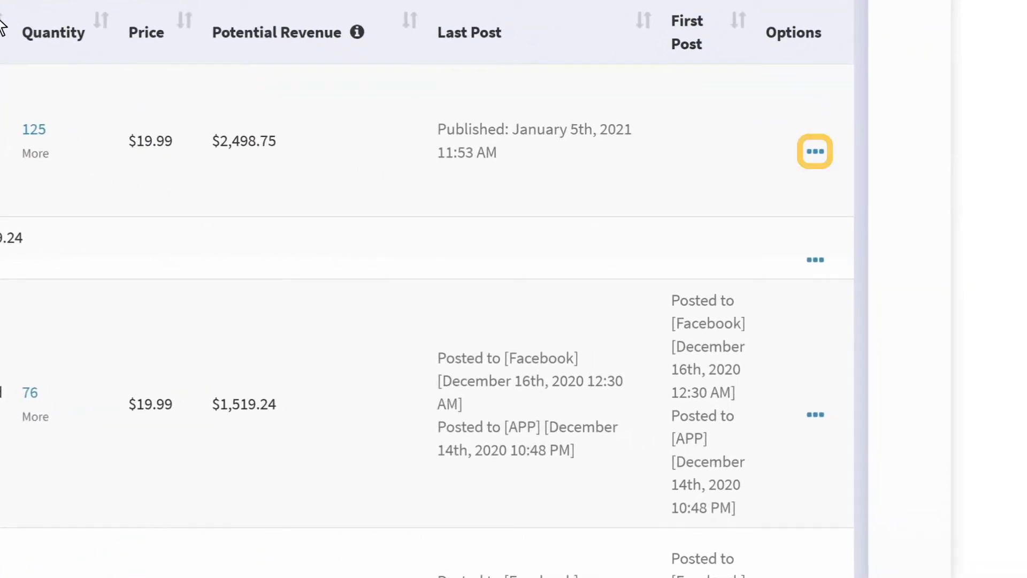
mouse_move(56, 36)
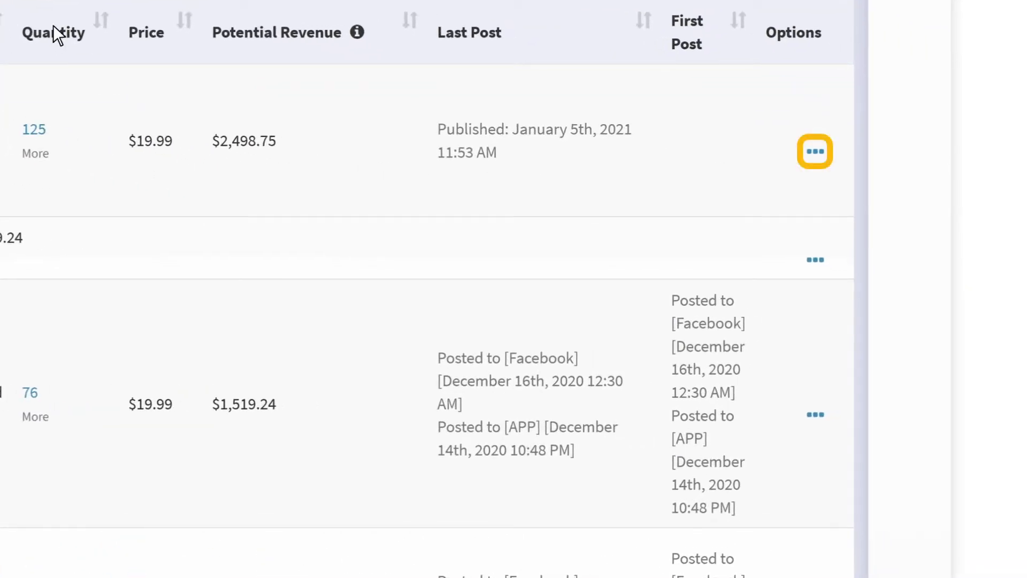
Step: Download the sunglasses product image and save it to the computer with Save Image As
left_click(814, 152)
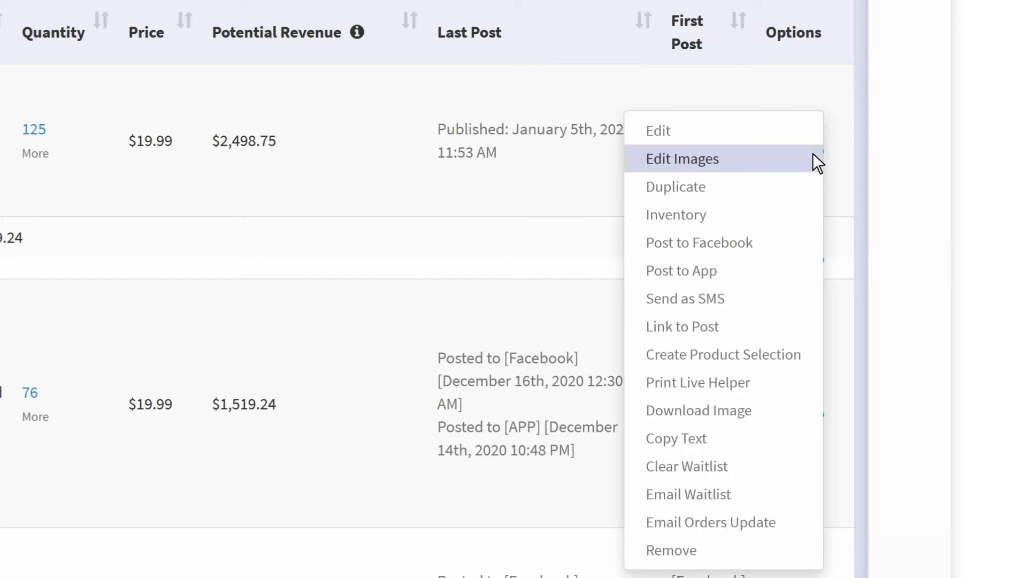
mouse_move(698, 410)
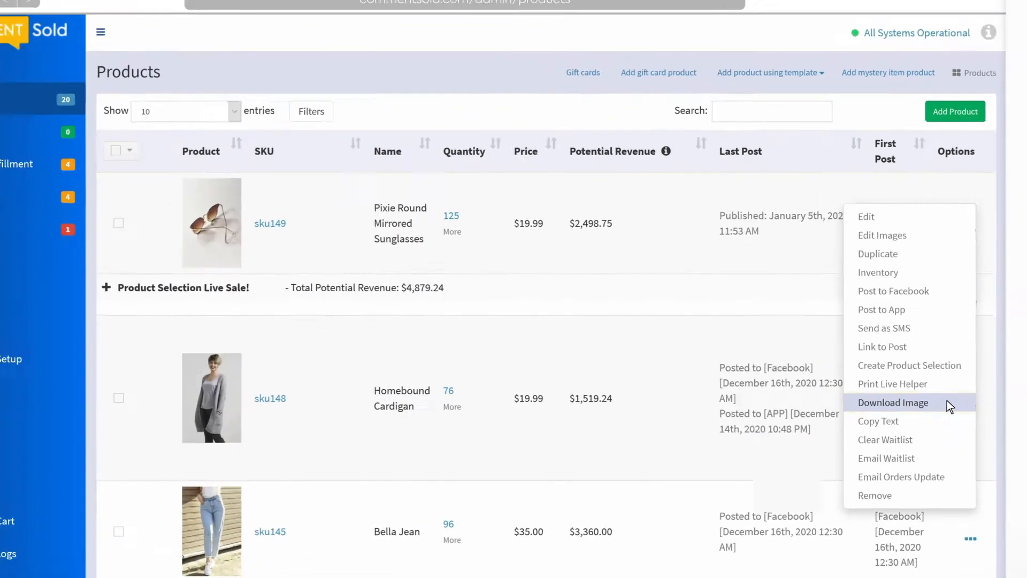
left_click(892, 402)
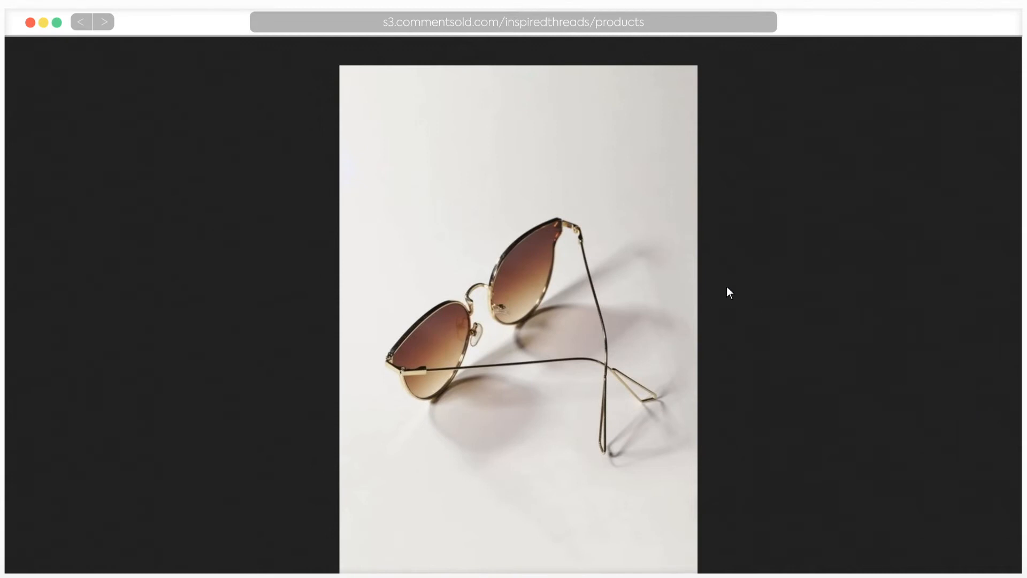
right_click(604, 234)
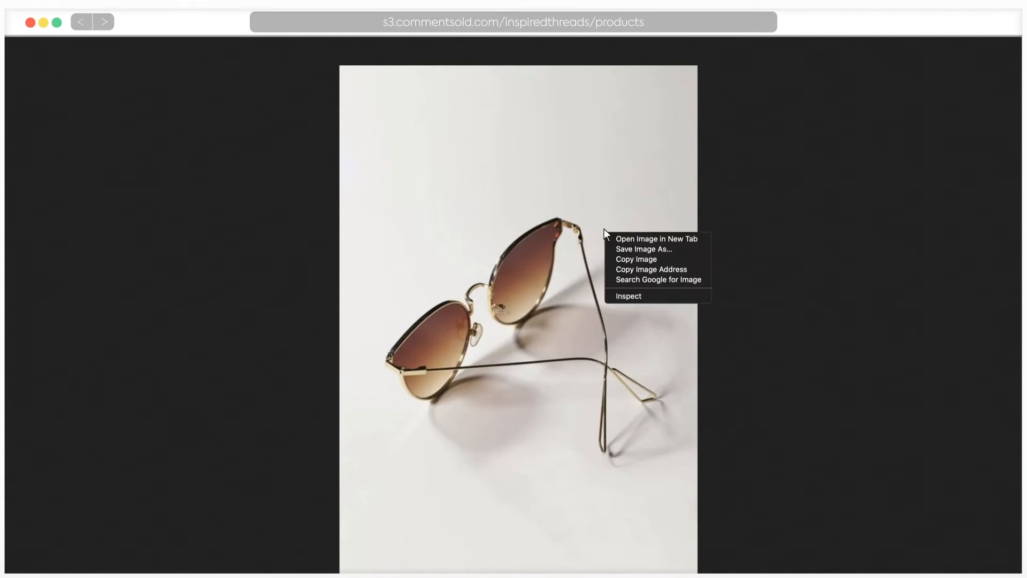
left_click(611, 253)
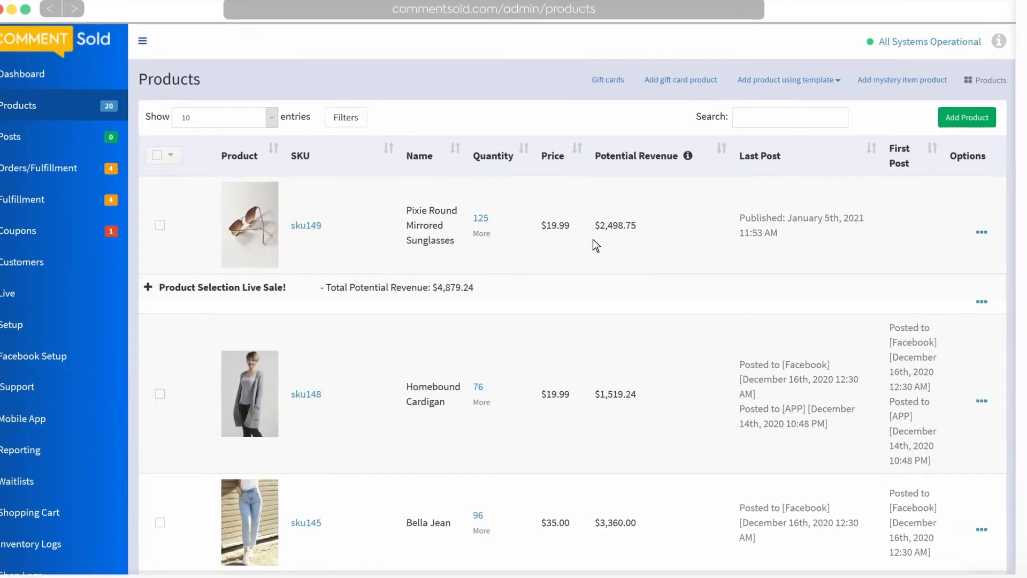
Step: Set the model-wearing-sunglasses photo as main image, then download it and start saving it
left_click(981, 231)
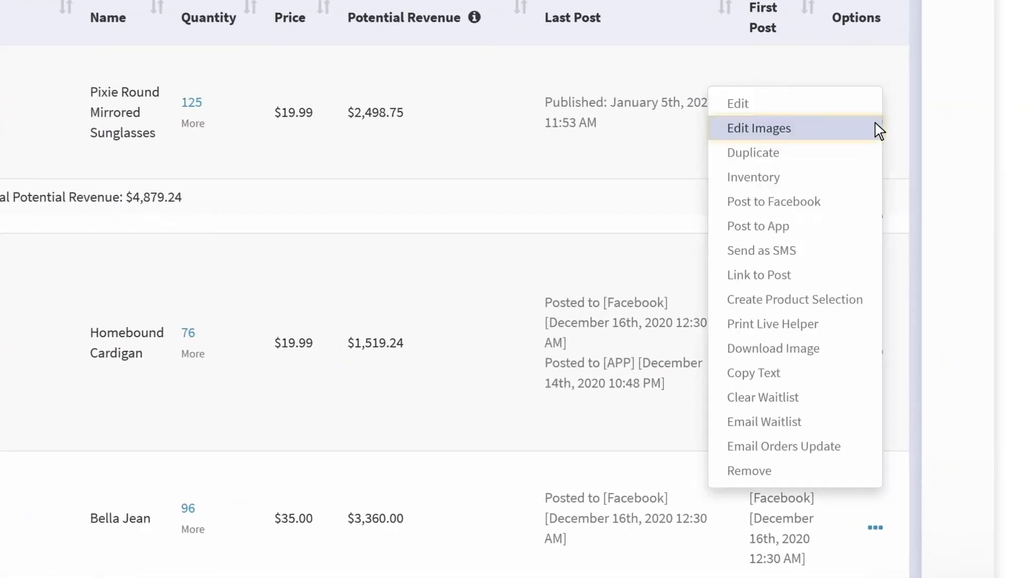
left_click(758, 128)
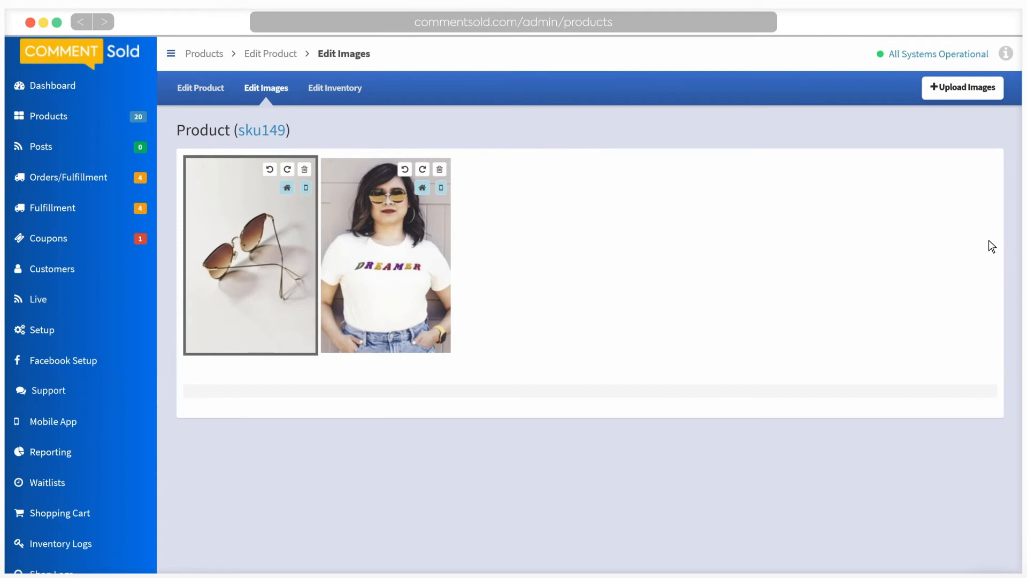
mouse_move(523, 250)
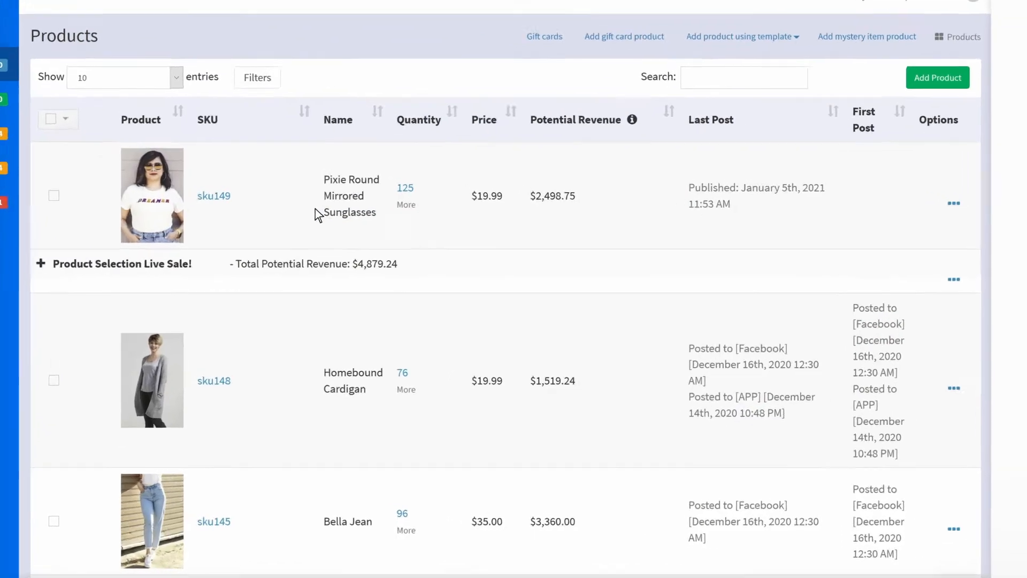
left_click(954, 203)
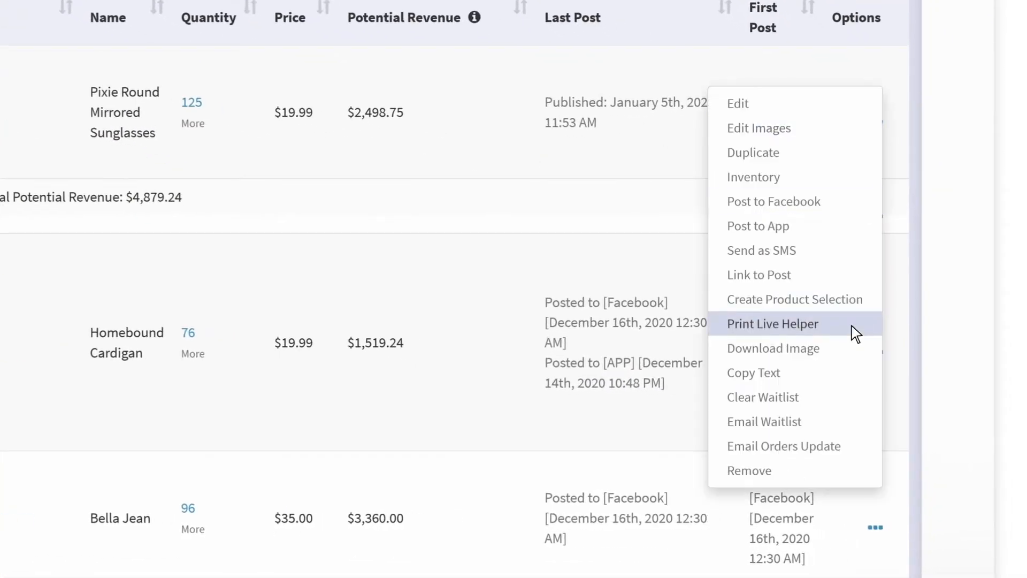
left_click(772, 348)
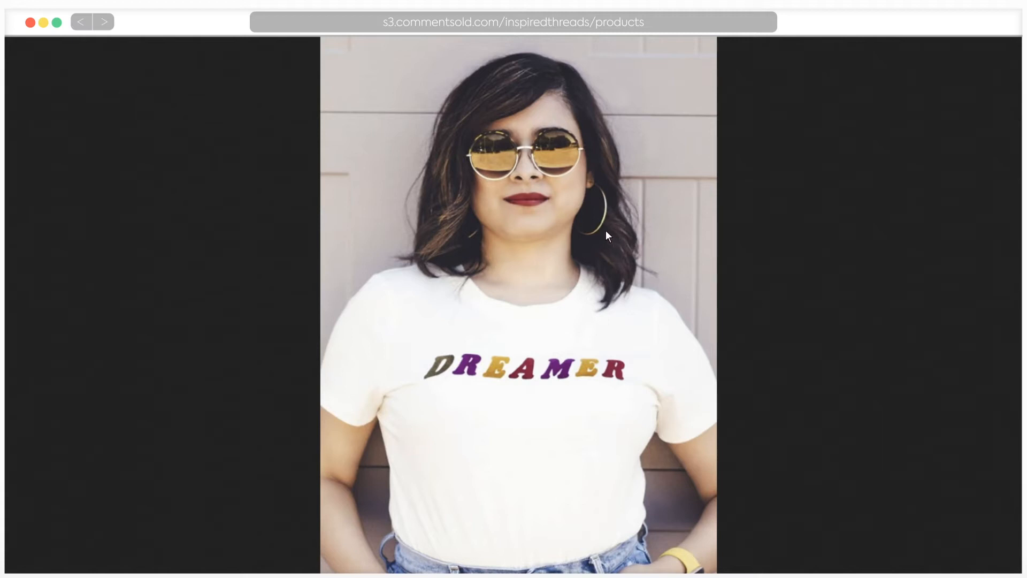
right_click(609, 237)
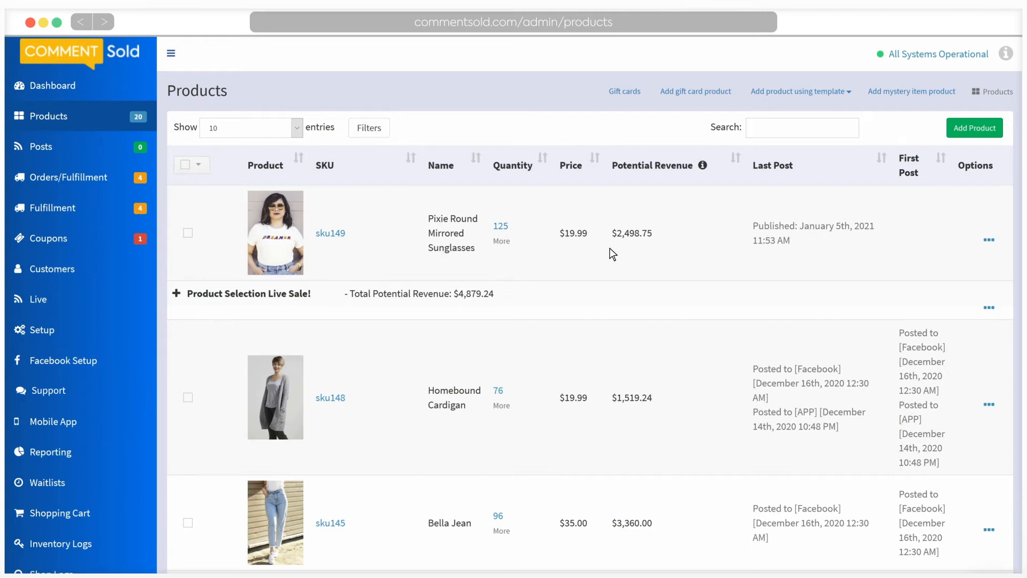
Step: Copy the sunglasses product's description with the Copy Text option and dialog
left_click(989, 240)
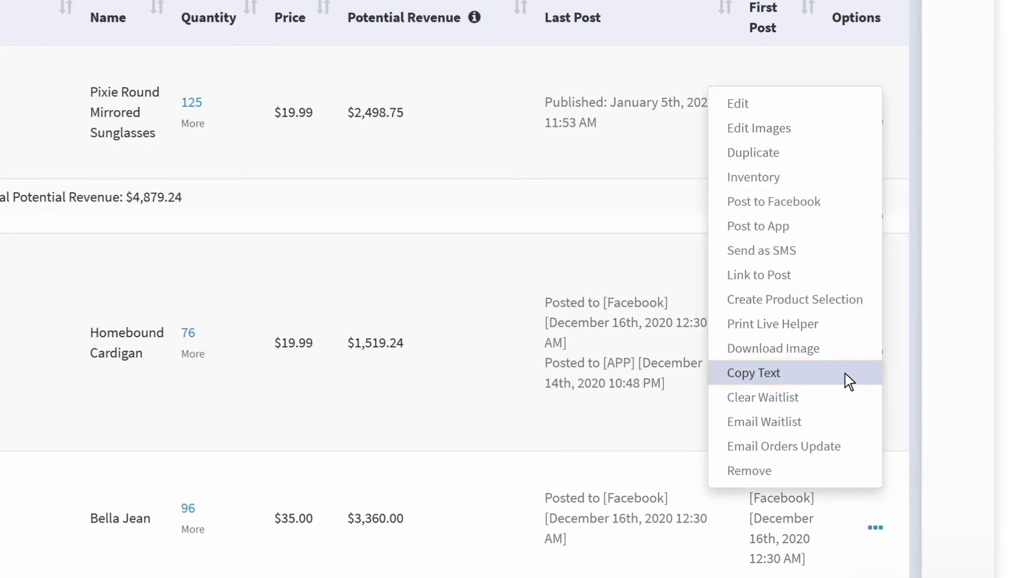
left_click(753, 372)
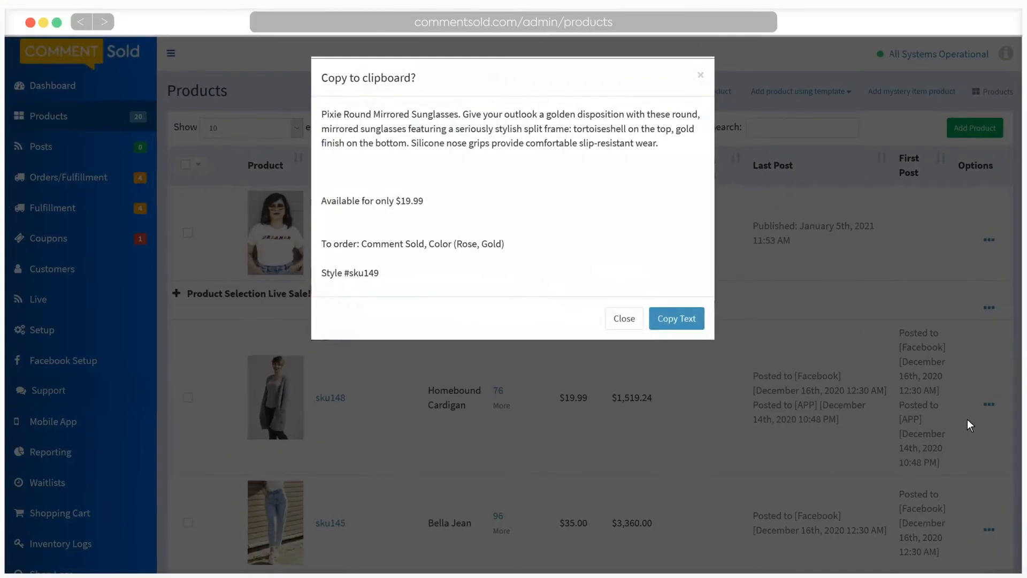
left_click(676, 318)
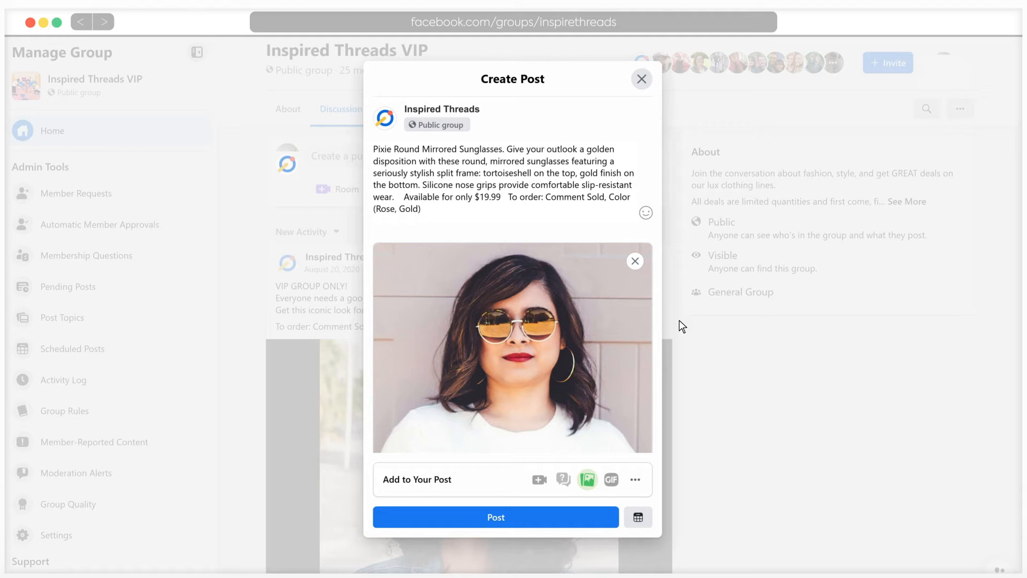
Step: Publish the sunglasses post with model photo to Inspired Threads VIP and view its post options
left_click(496, 517)
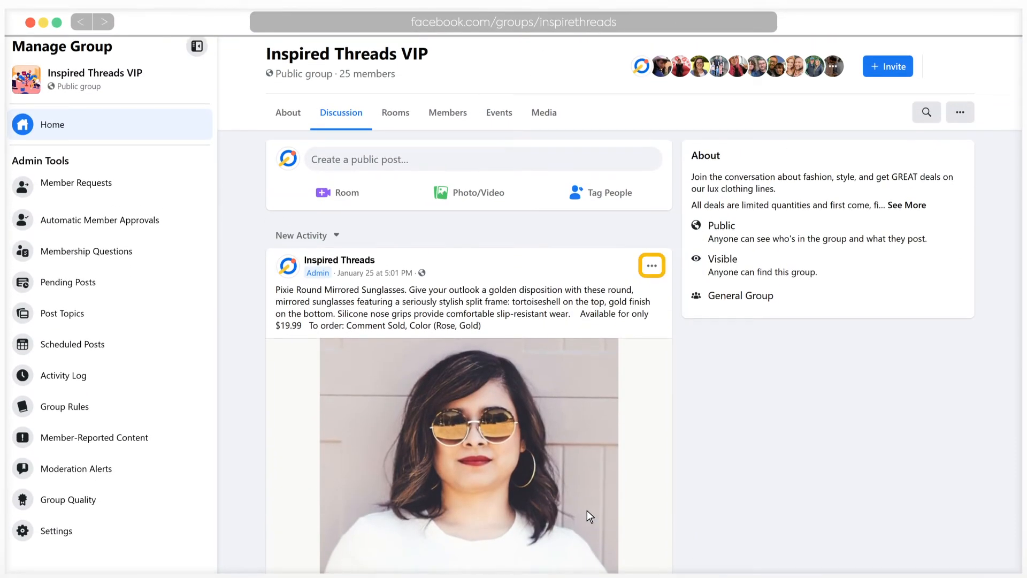
left_click(651, 265)
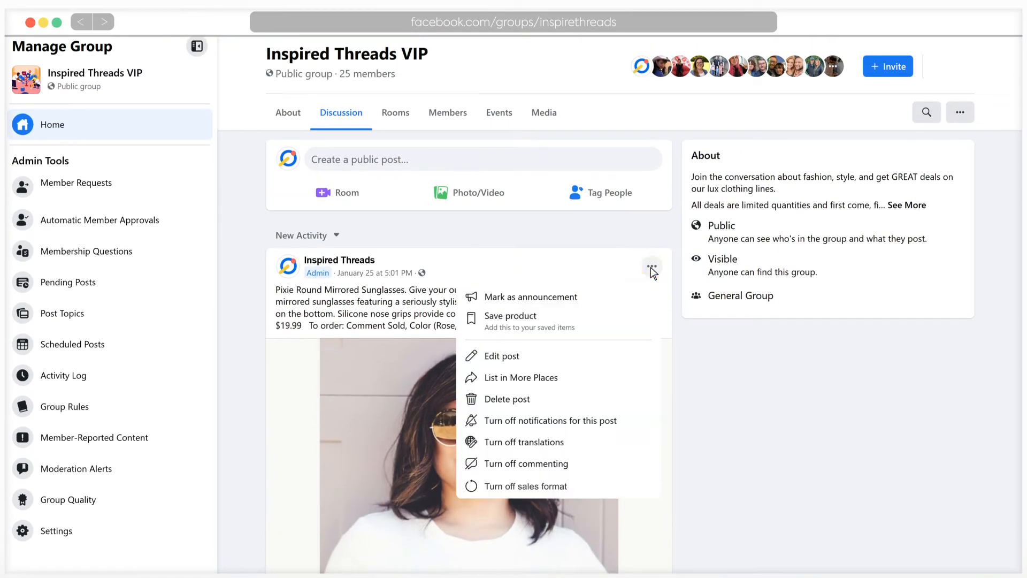
mouse_move(525, 486)
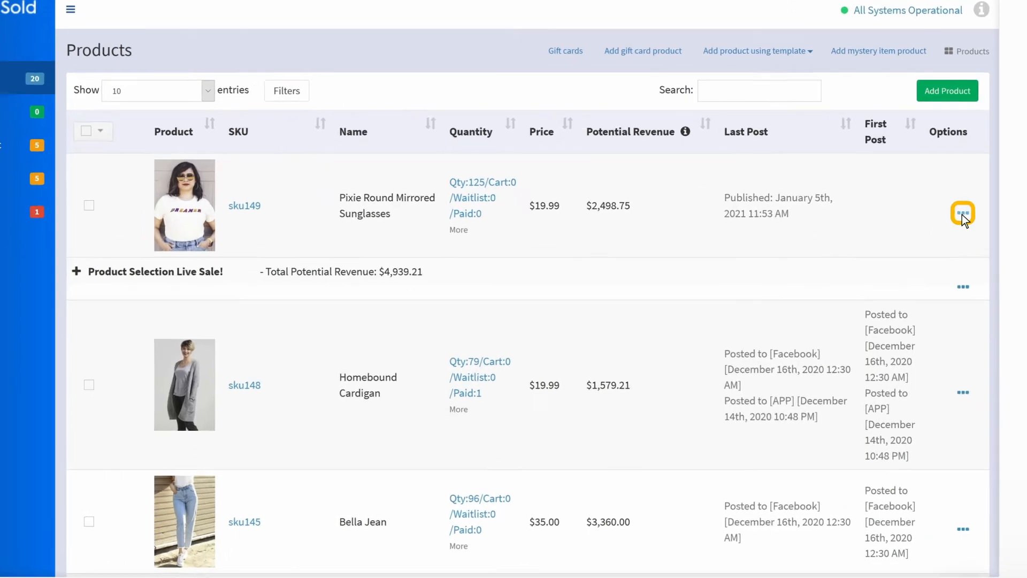
Step: Link the sunglasses product to its Group-tab Facebook post with Post to App checked
left_click(962, 213)
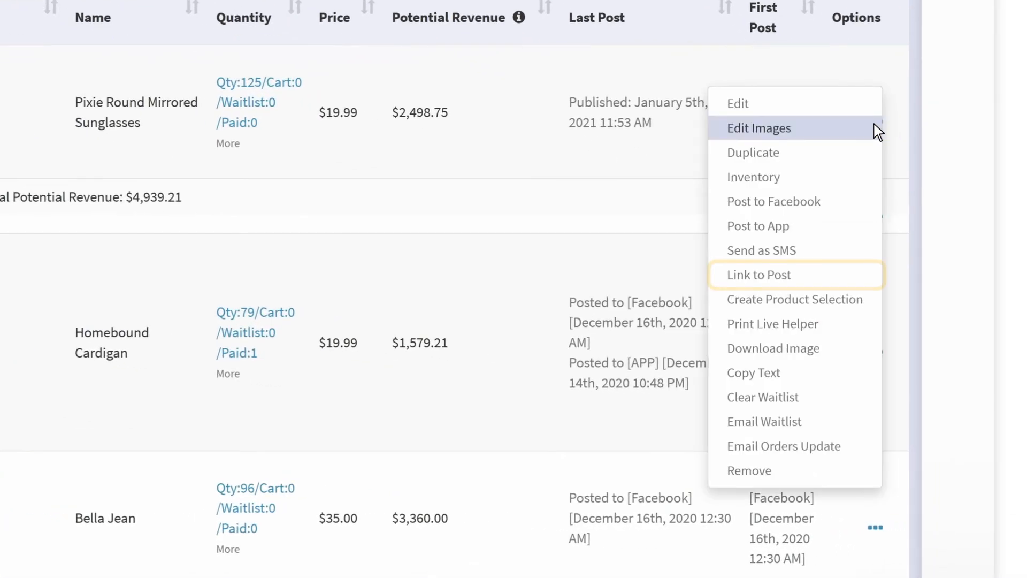
left_click(758, 275)
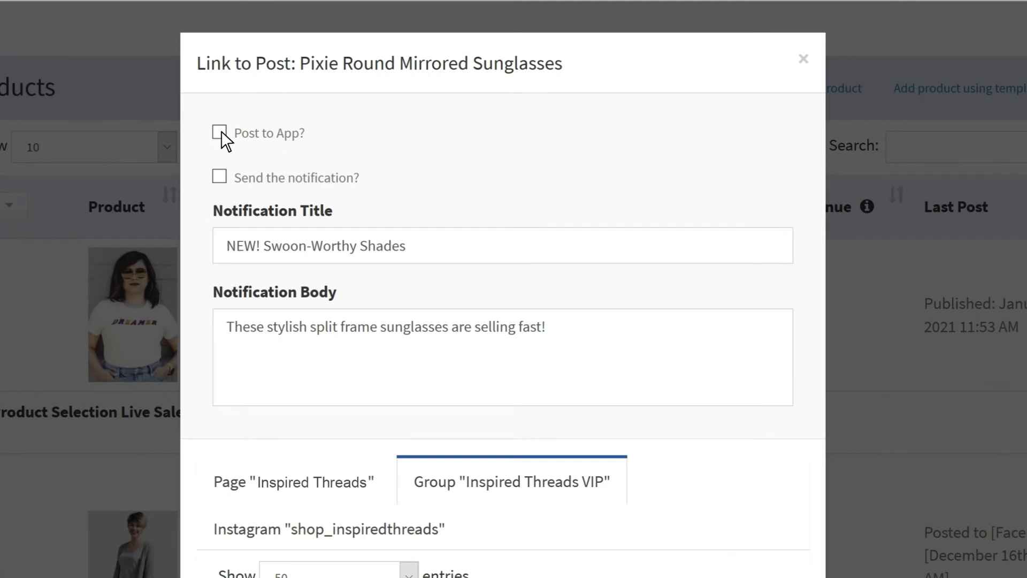
left_click(219, 134)
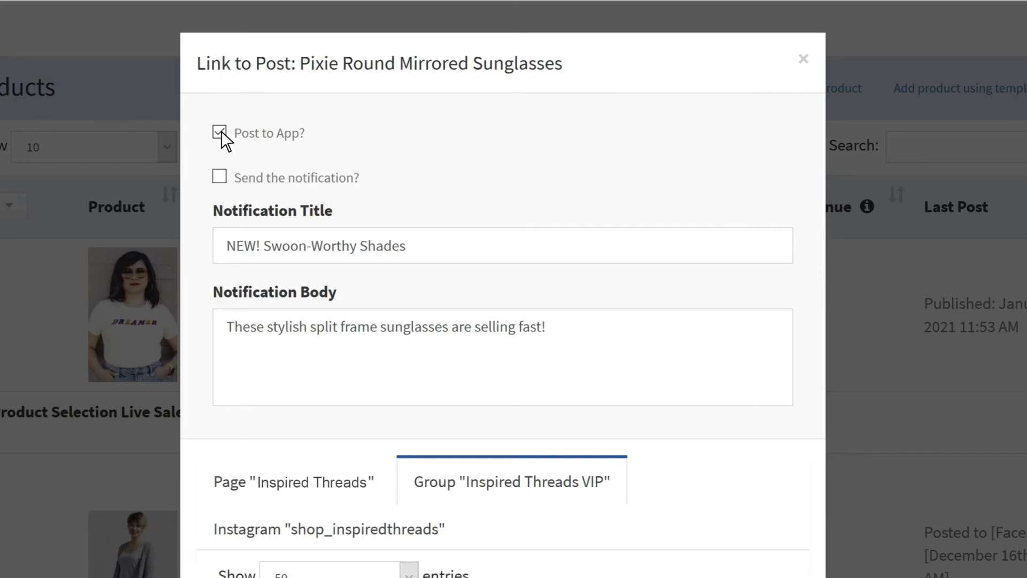
left_click(220, 176)
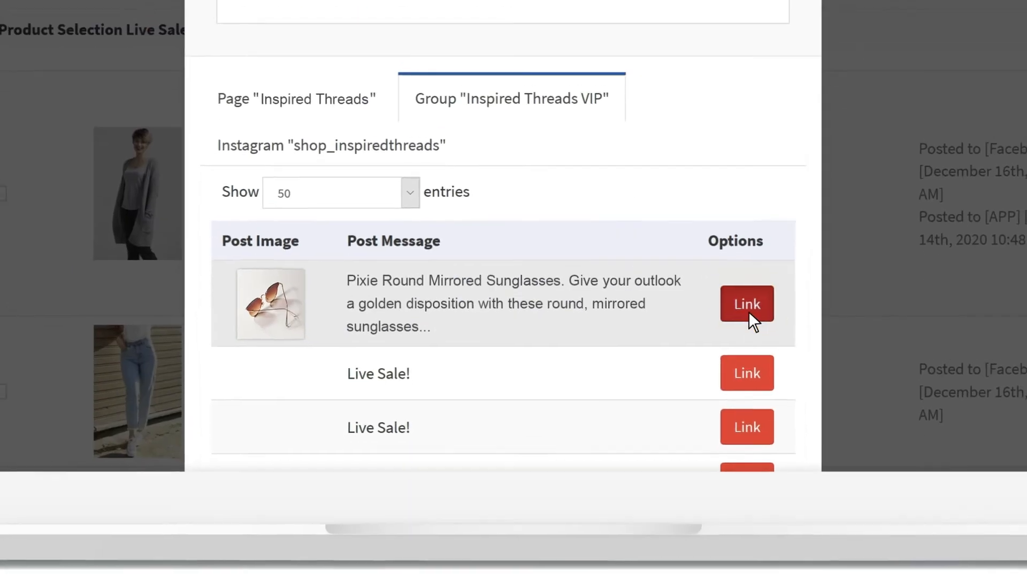
left_click(747, 304)
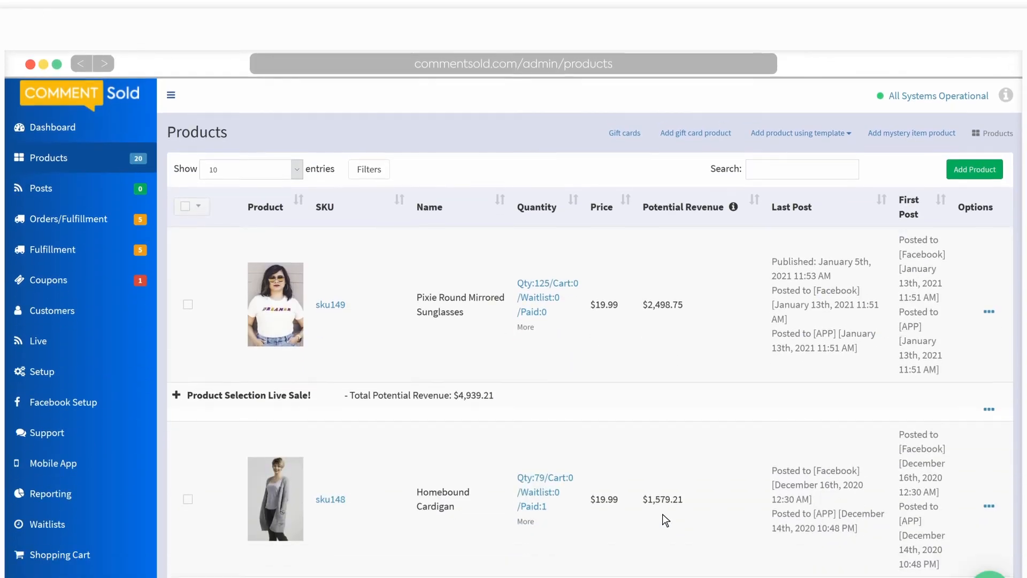
Step: Open Facebook Setup and scroll to the Inspired Threads VIP group's autolink options
scroll("down", 3)
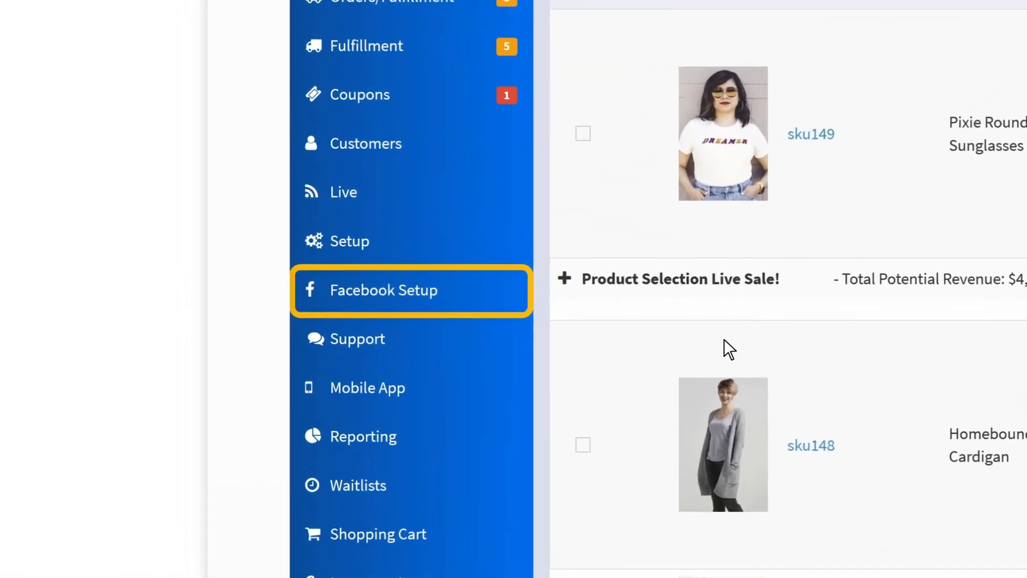
left_click(384, 290)
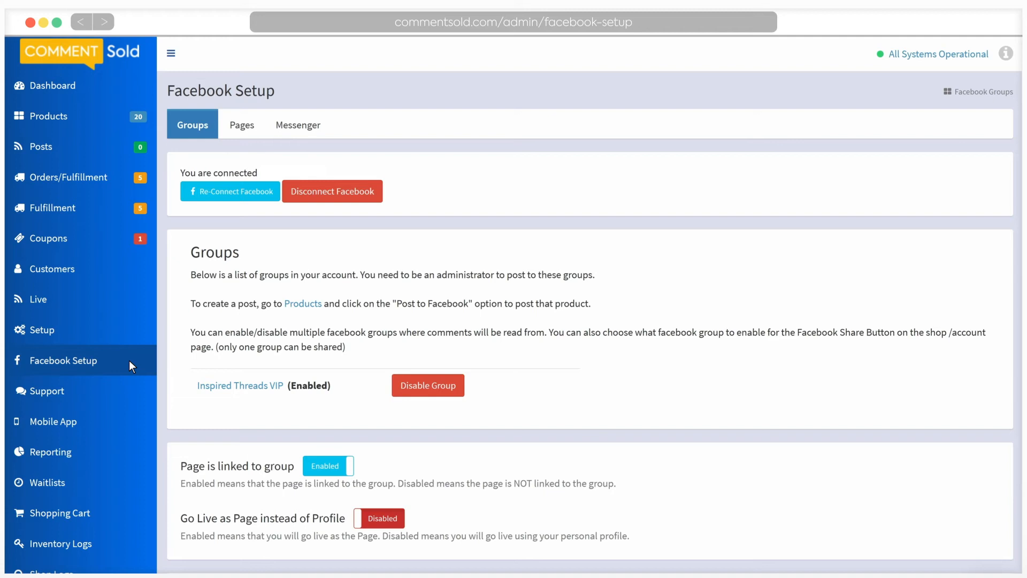
scroll("down", 3)
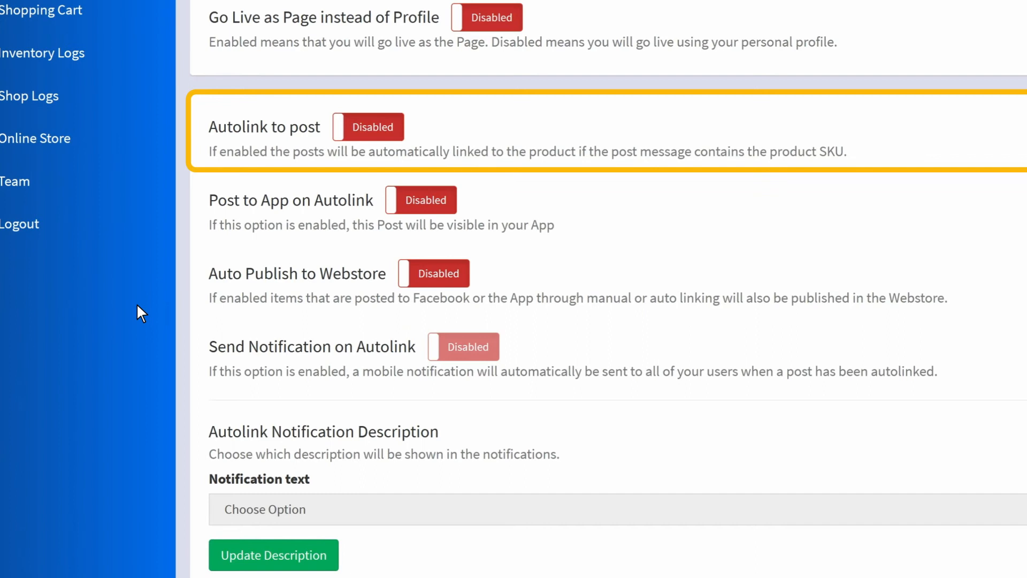
Step: Enable Autolink to post, Post to App, Auto Publish to Webstore and Send Notification
left_click(368, 127)
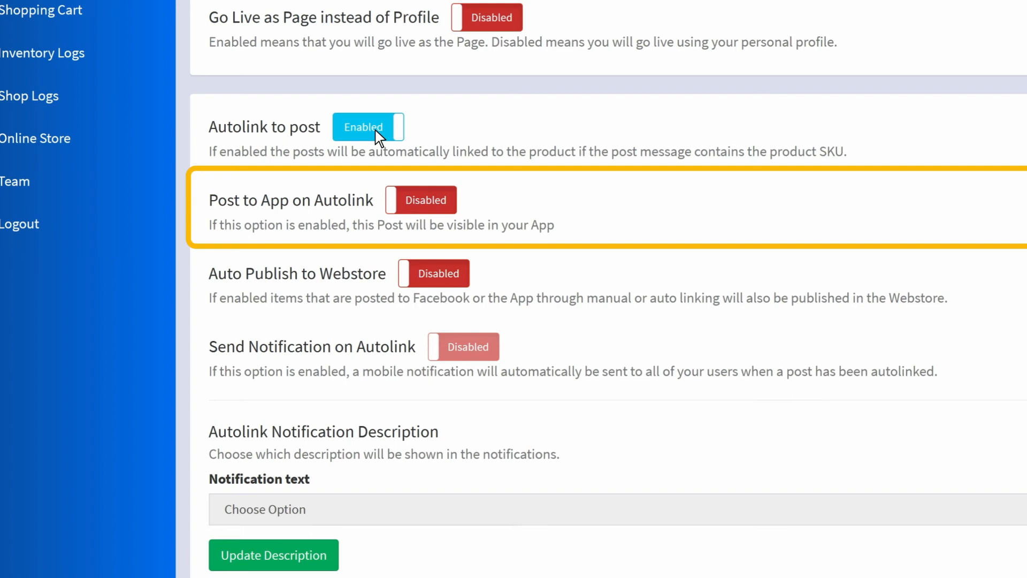
left_click(420, 199)
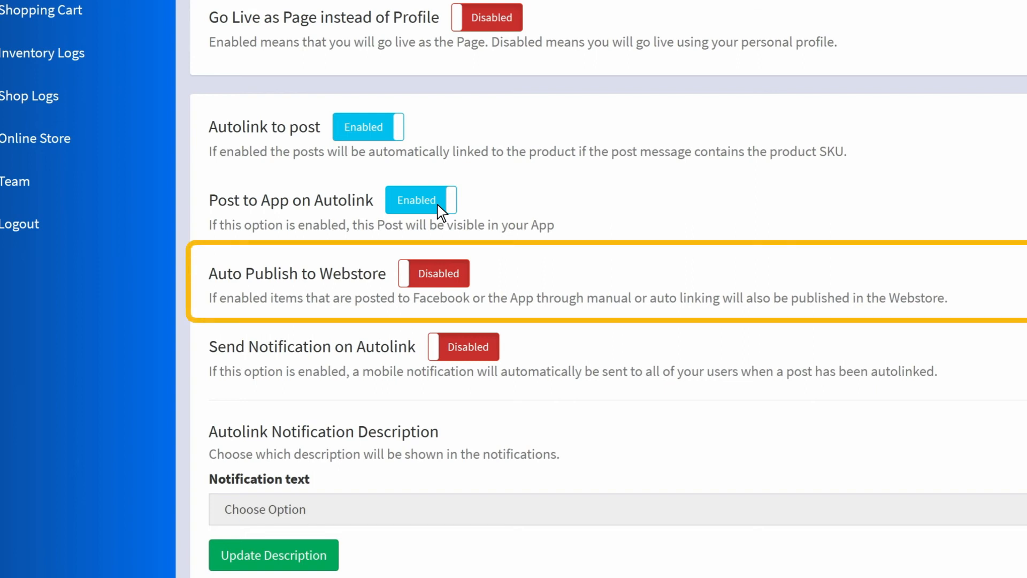
left_click(434, 273)
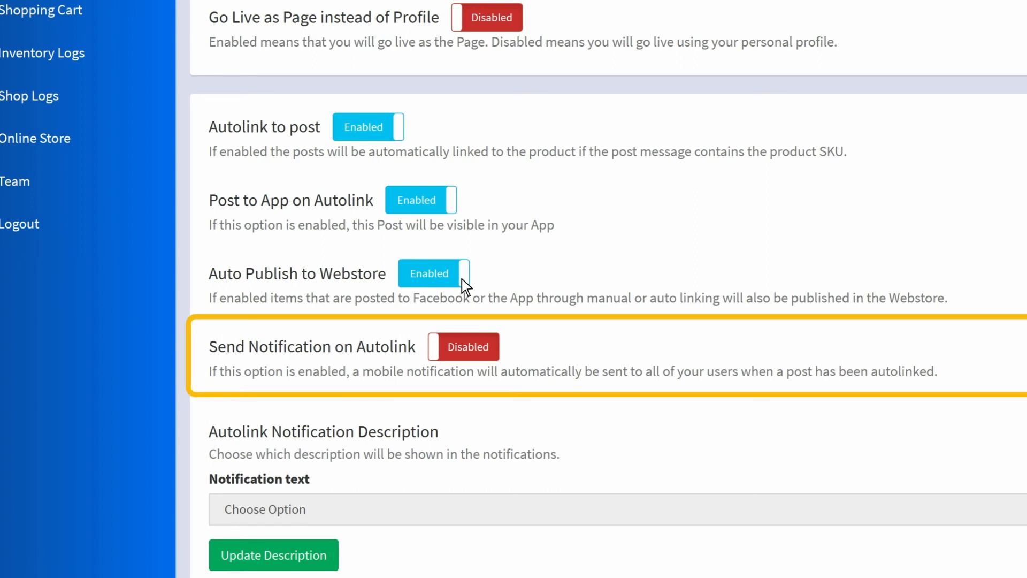
left_click(463, 346)
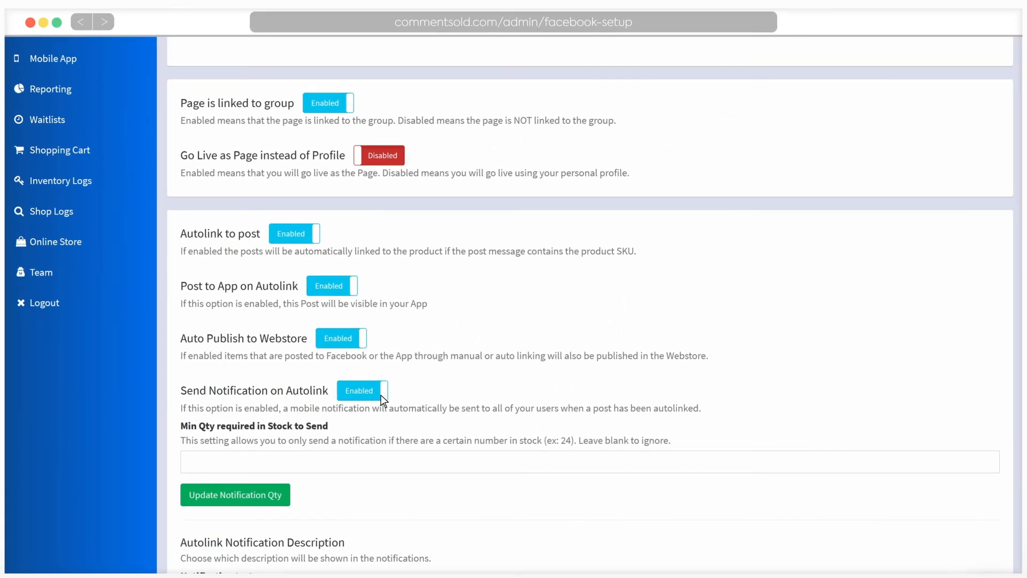
scroll("down", 3)
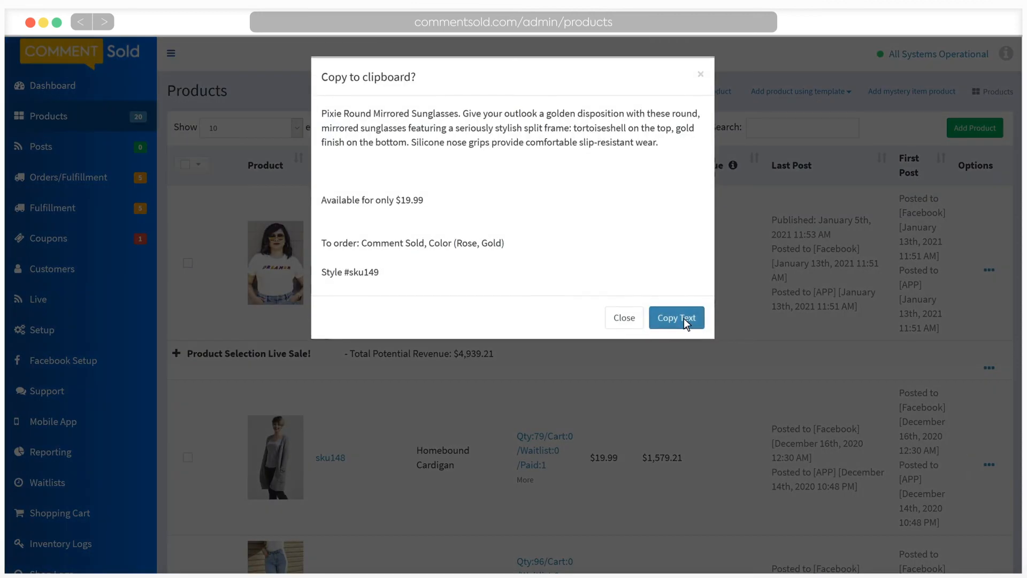
Step: Copy the sunglasses text with SKU, publish it to the group, and show the Posts list
left_click(676, 317)
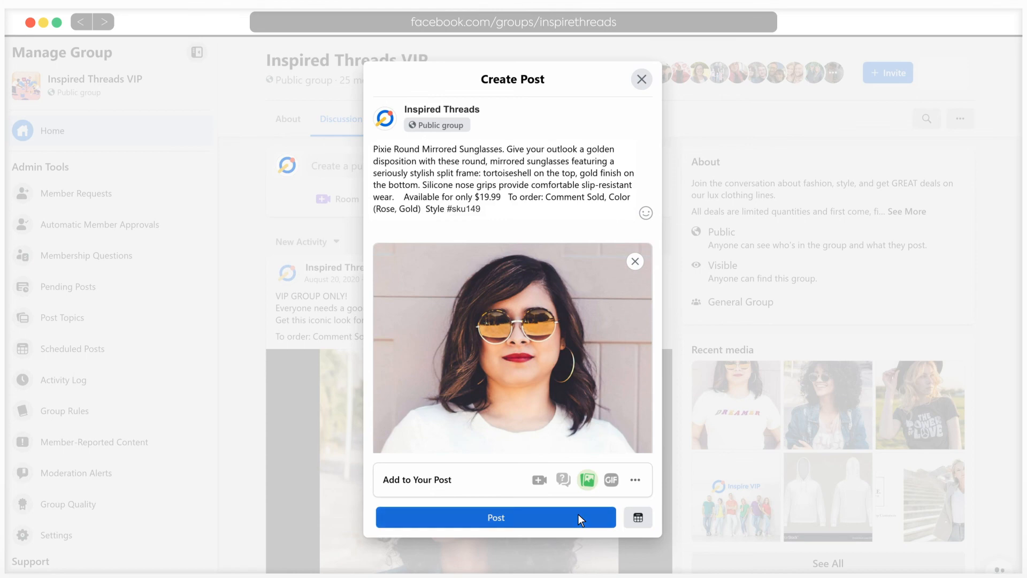
left_click(495, 517)
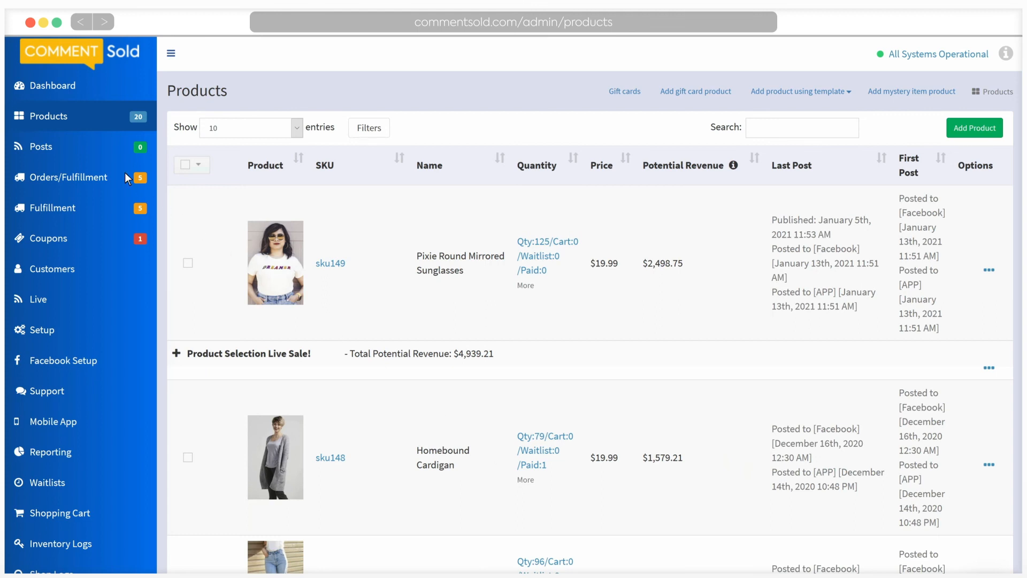
left_click(40, 147)
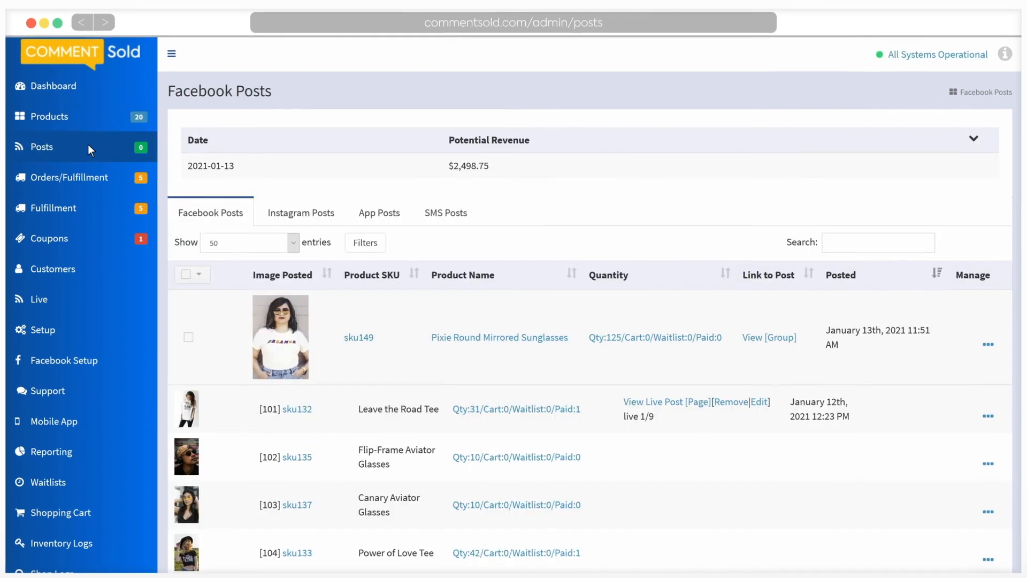